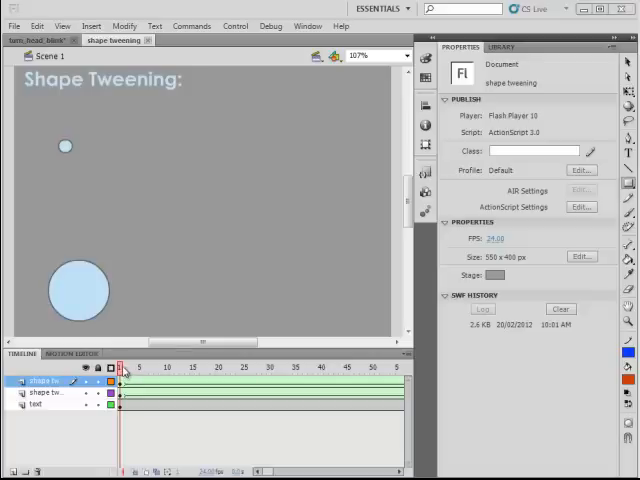
Step: Preview the existing shape tween at two frames on the timeline
left_click(167, 367)
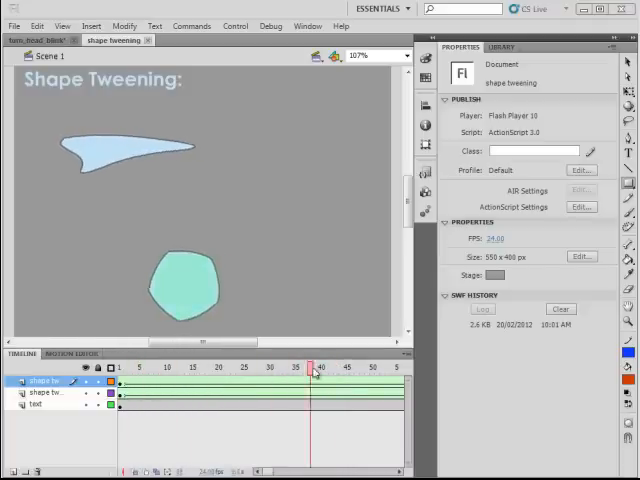
left_click(124, 367)
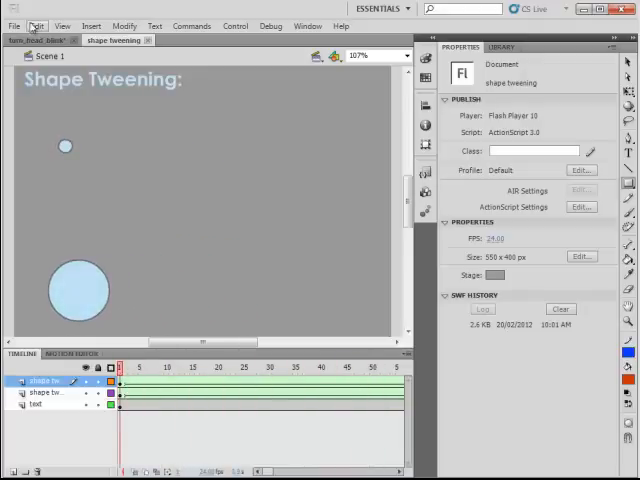
Step: Create a new ActionScript 3.0 document and rename its layer to 'Morph 1'
left_click(14, 26)
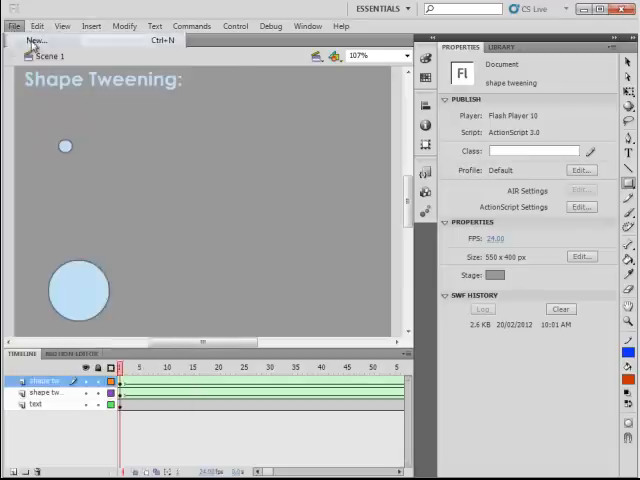
left_click(36, 40)
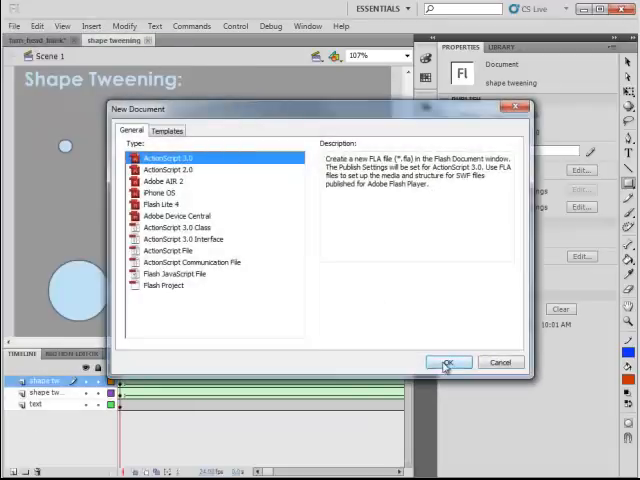
left_click(448, 362)
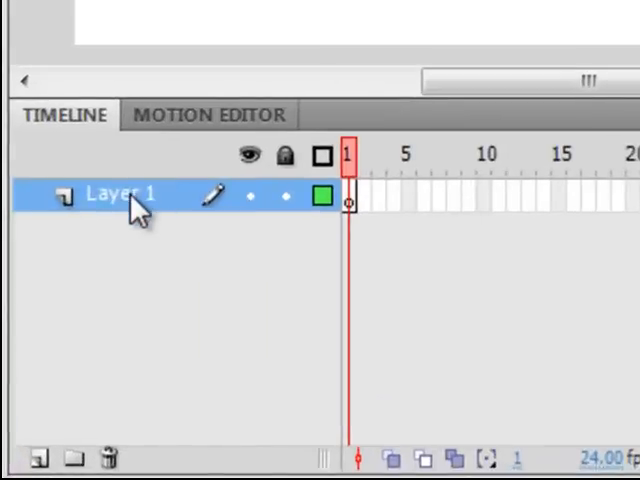
double_click(120, 194)
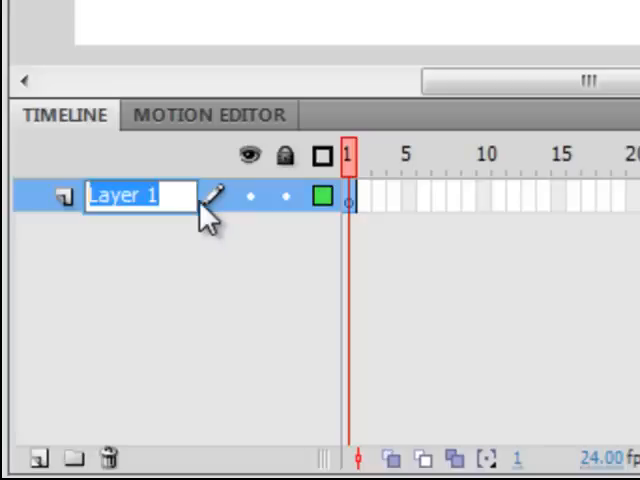
type("Morph 1")
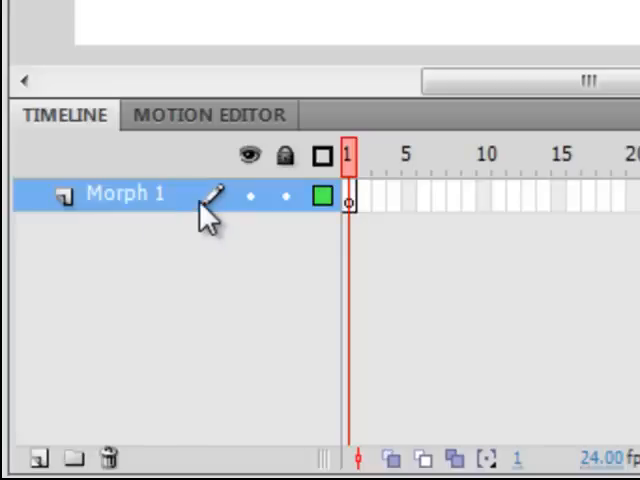
mouse_move(175, 215)
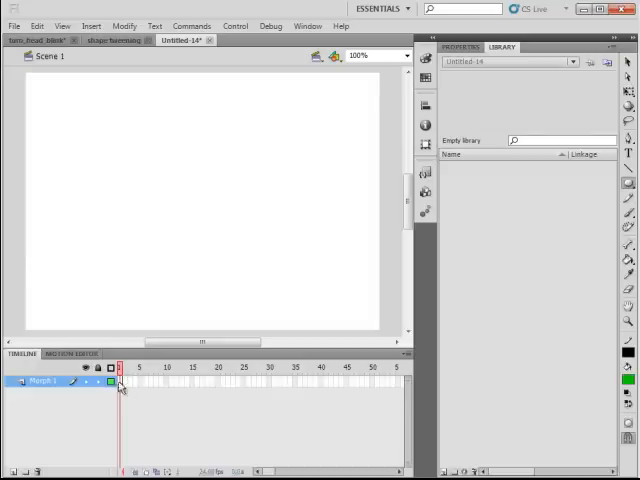
Step: Draw a circle at the stage's lower left and select frame 30 for the end keyframe
left_click_drag(42, 242, 103, 308)
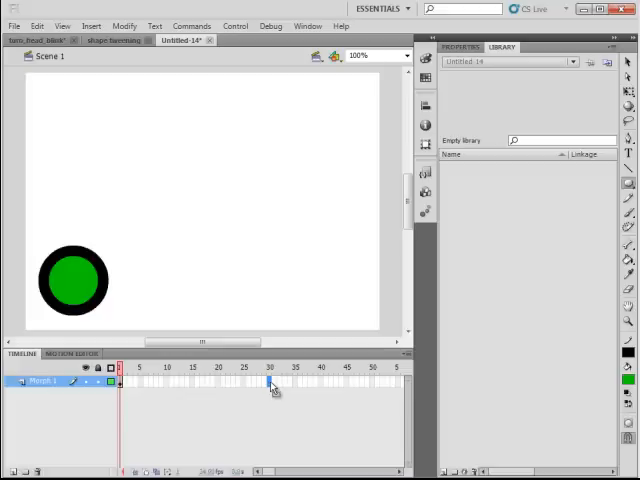
left_click(269, 369)
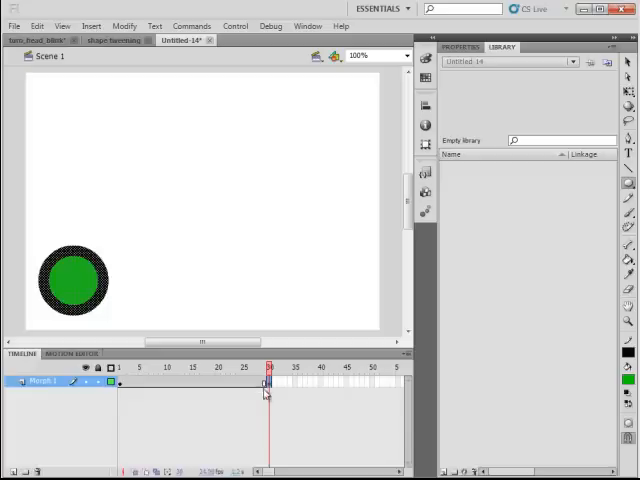
mouse_move(272, 393)
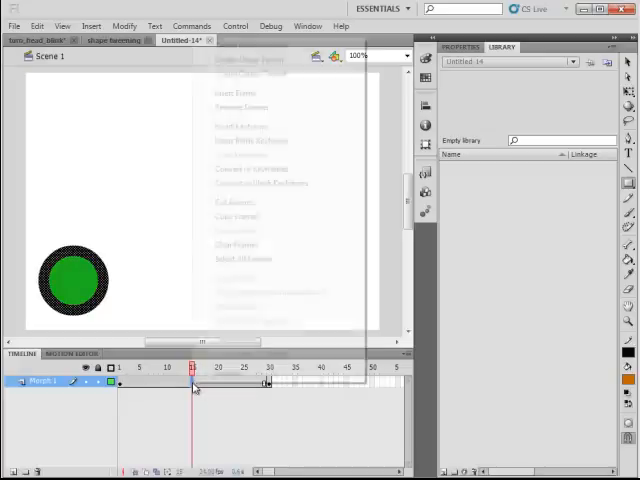
Step: Add a shape tween between the keyframes and preview the circle morphing partway
right_click(192, 385)
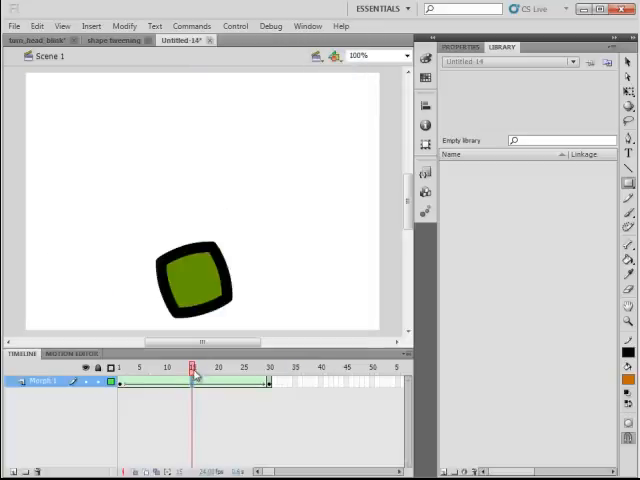
left_click(240, 369)
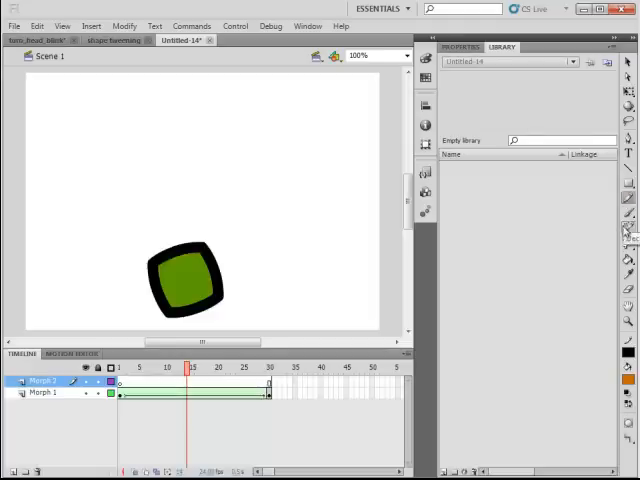
Step: Paint freehand blobs at frames 1 and 30 on Morph 2 and shape-tween between them
left_click(629, 366)
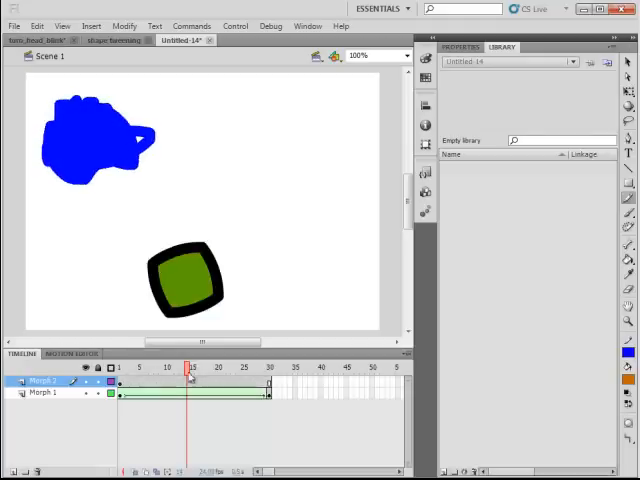
left_click(120, 368)
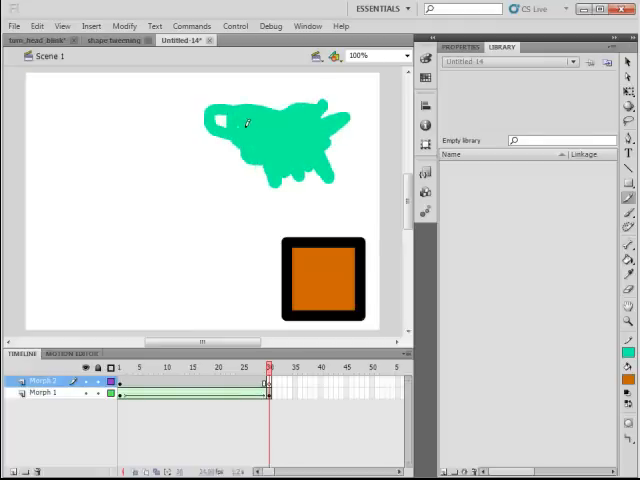
right_click(210, 395)
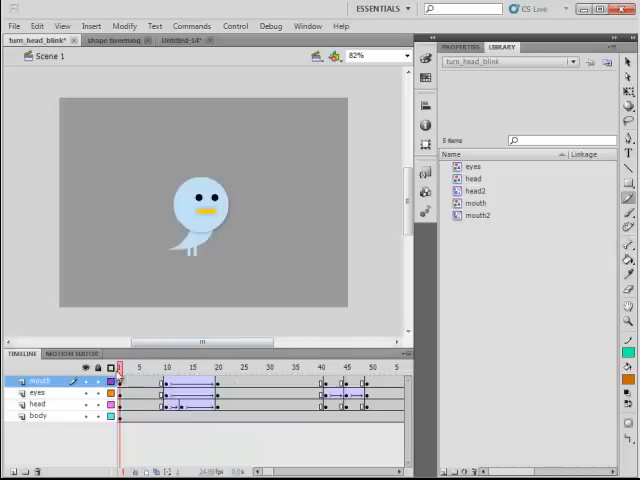
Step: Scrub the bird animation partway through, then return to the first frame
left_click(348, 368)
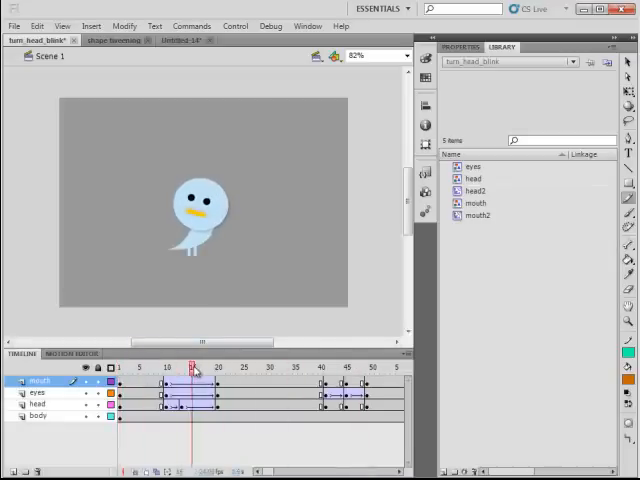
left_click(233, 368)
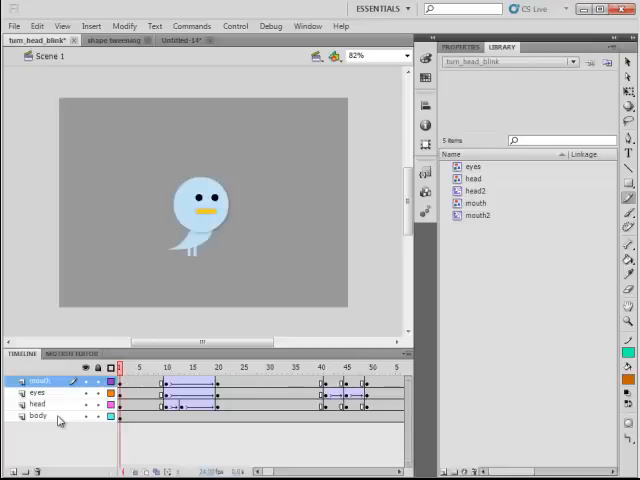
mouse_move(158, 205)
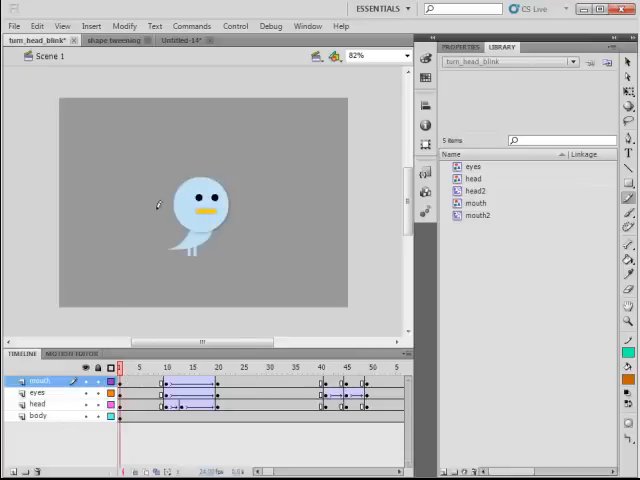
mouse_move(45, 452)
type("clouds")
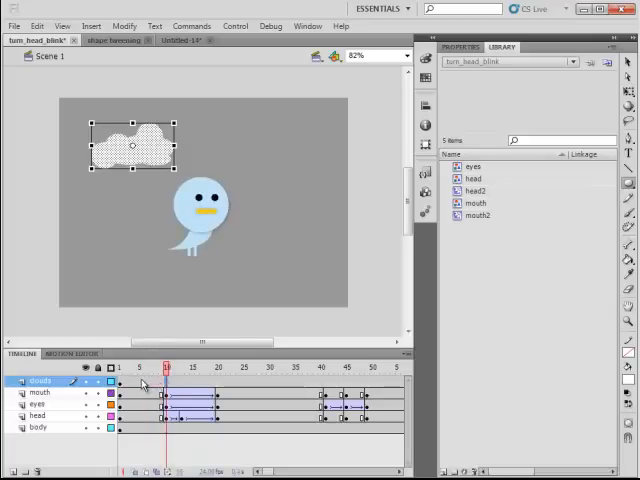
Step: Keyframe and reshape the cloud later on the clouds layer, then preview its morph partway
left_click(167, 368)
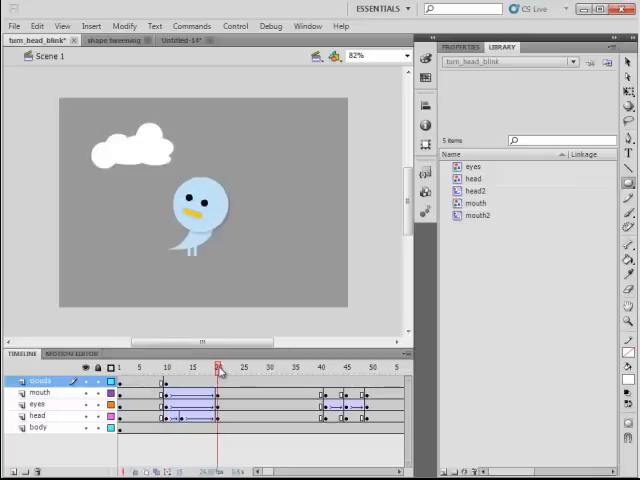
left_click(135, 145)
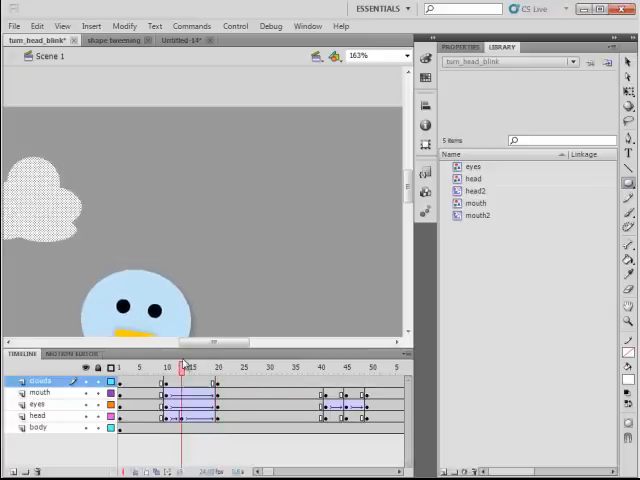
left_click(195, 368)
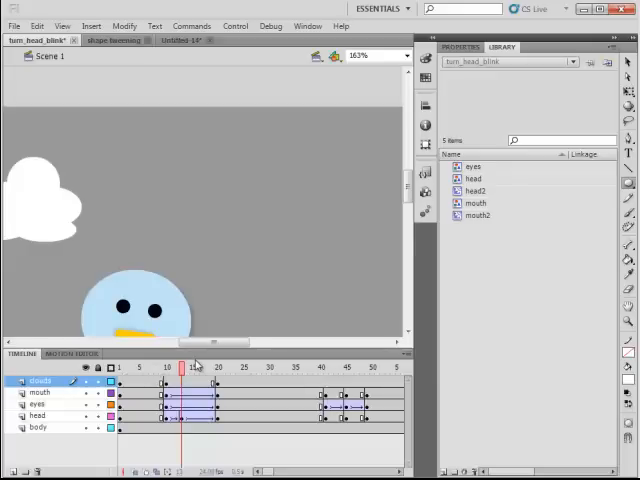